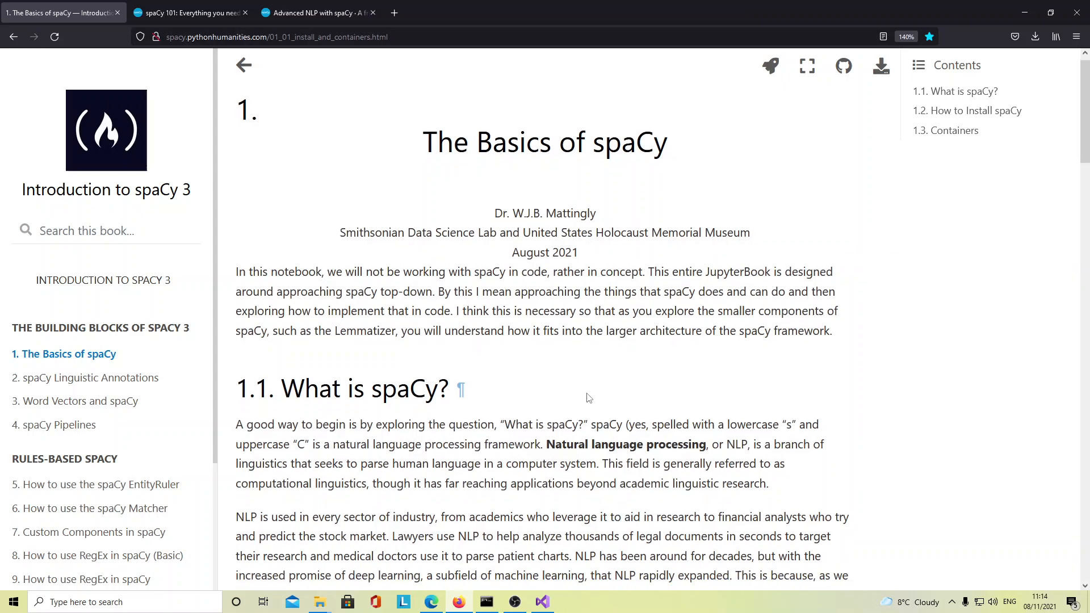
Start debugging PythonApplication2.py, the script that loads en_core_web_sm
scroll(down, 3)
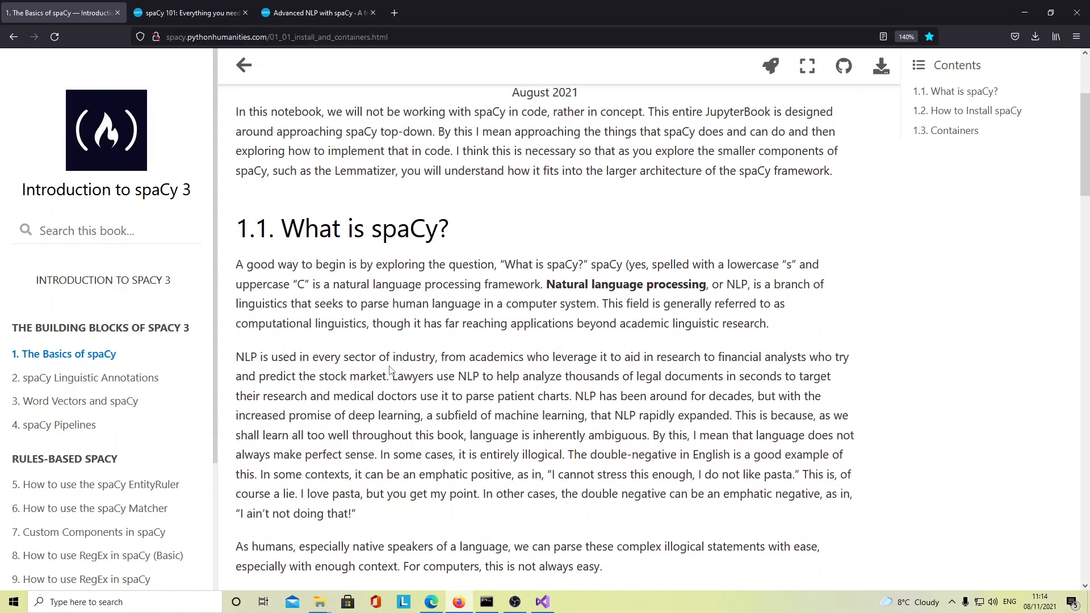
click(975, 111)
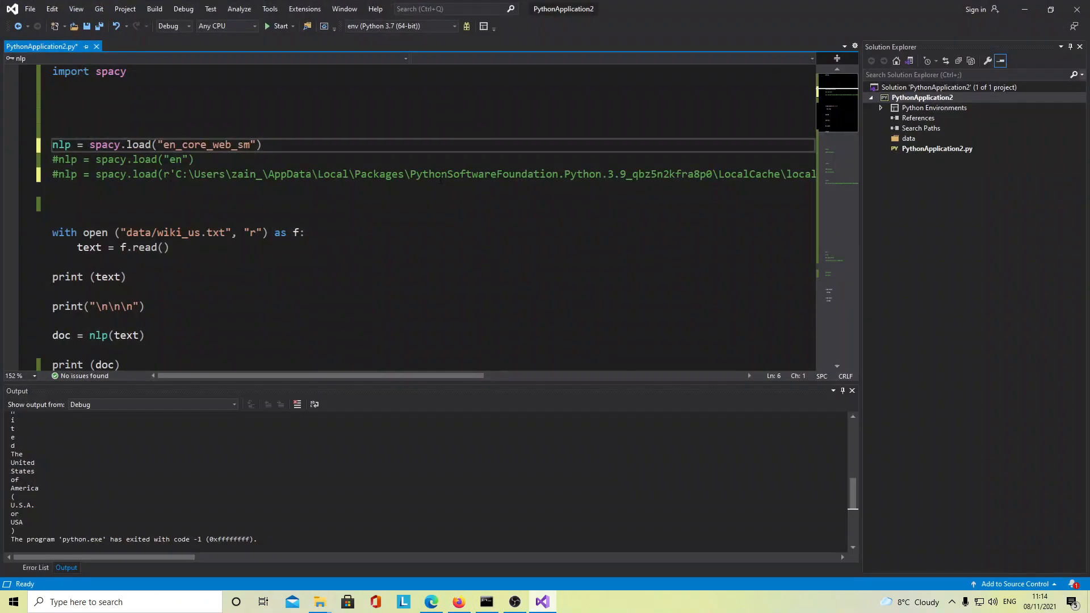
mouse_move(281, 26)
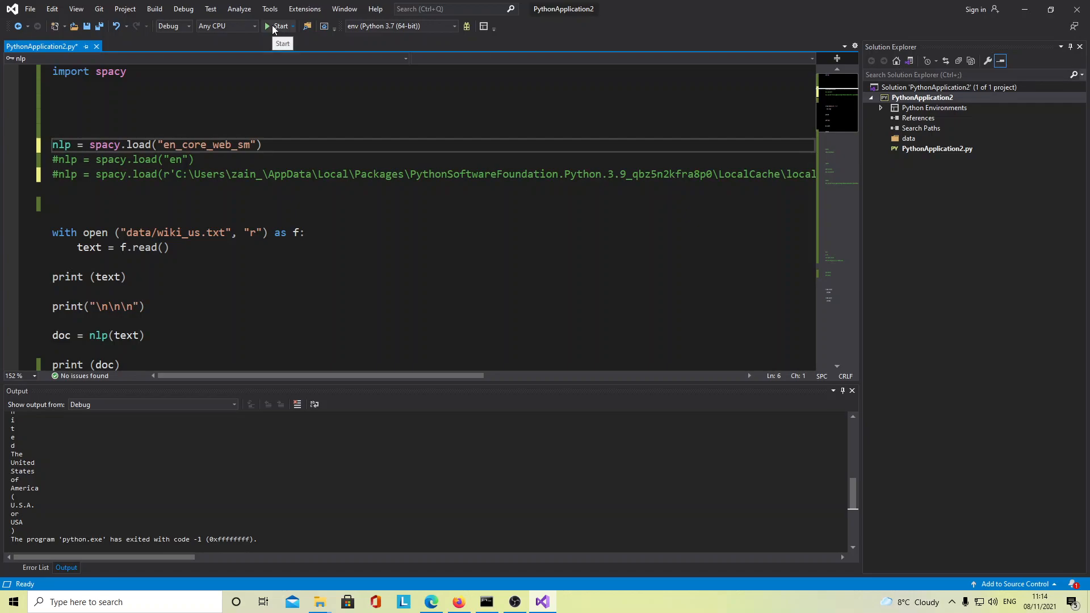
click(278, 27)
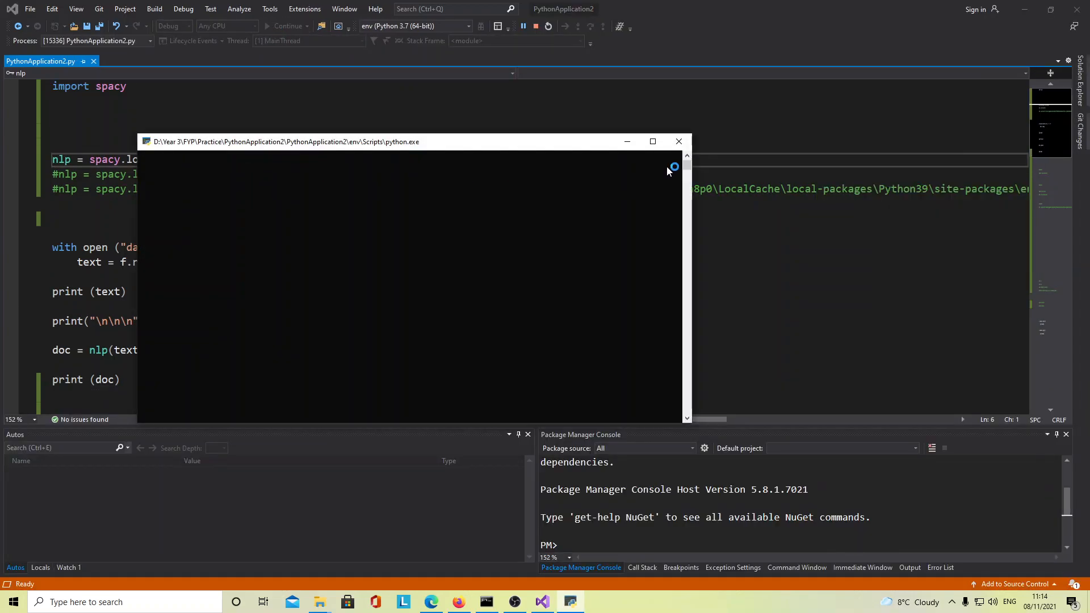
mouse_move(666, 172)
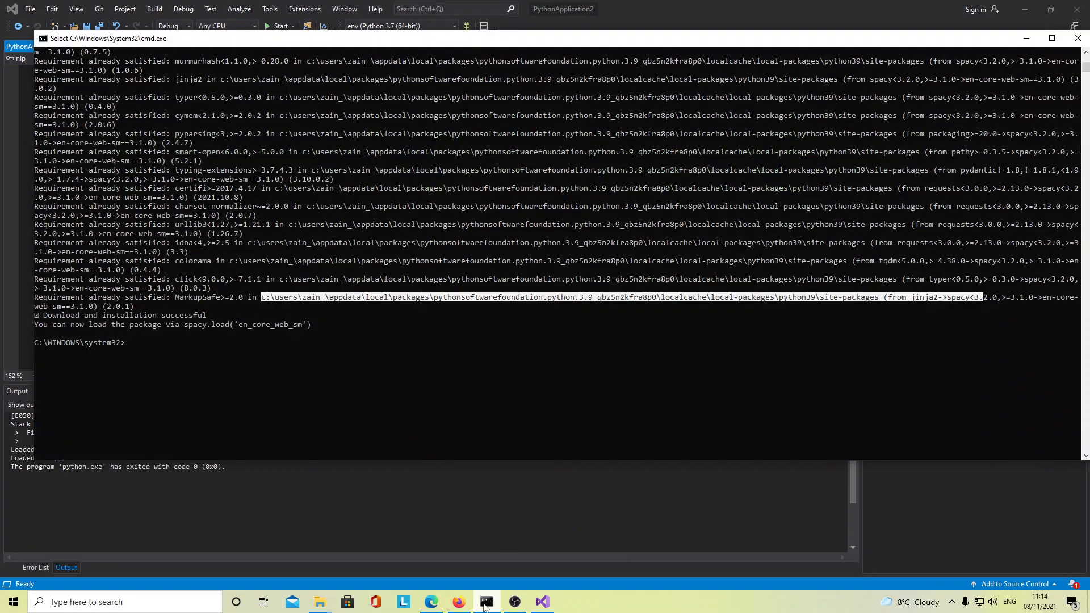
Compare the pip output with the tutorial and select the en_core_web_sm download command
click(458, 602)
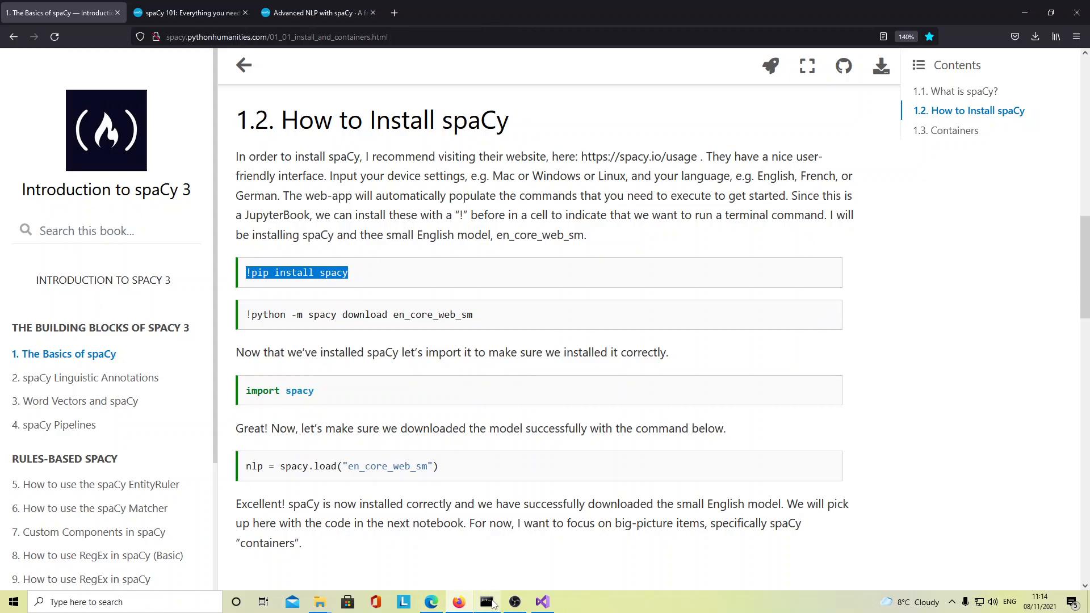
click(486, 602)
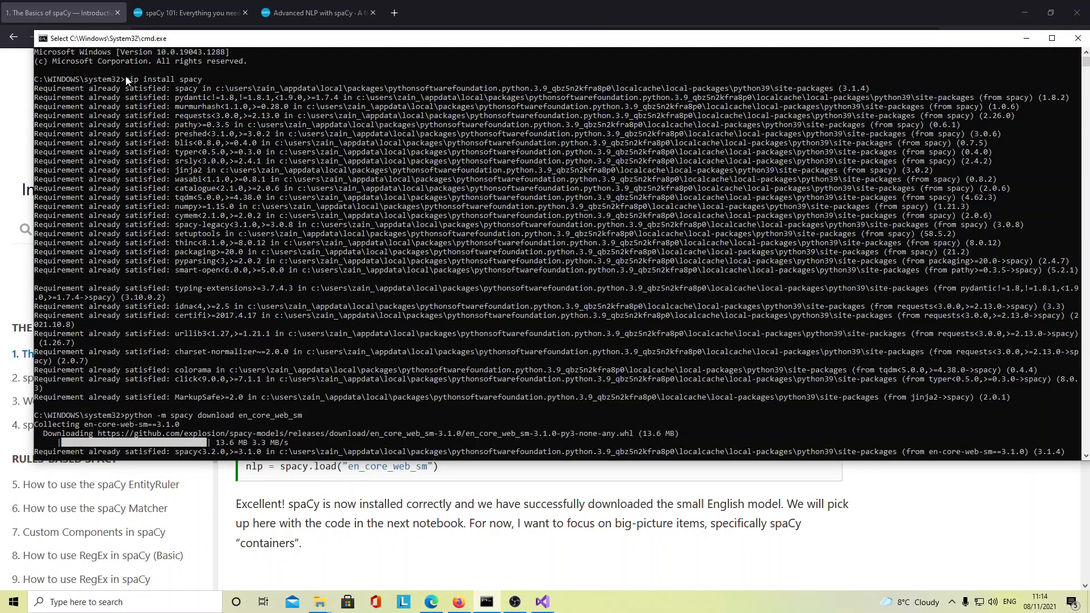
scroll(down, 3)
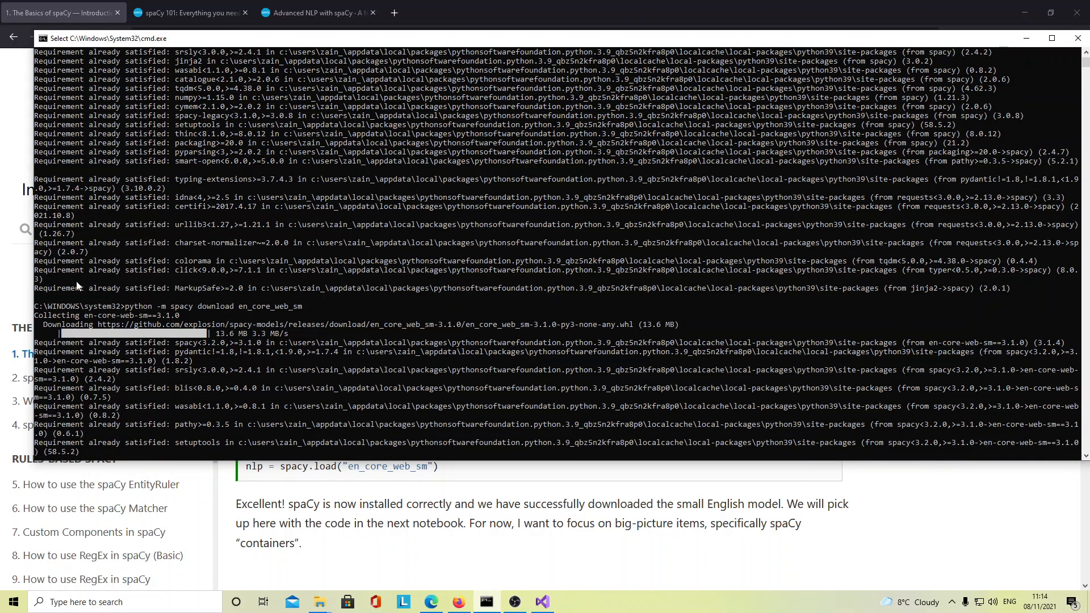
scroll(down, 3)
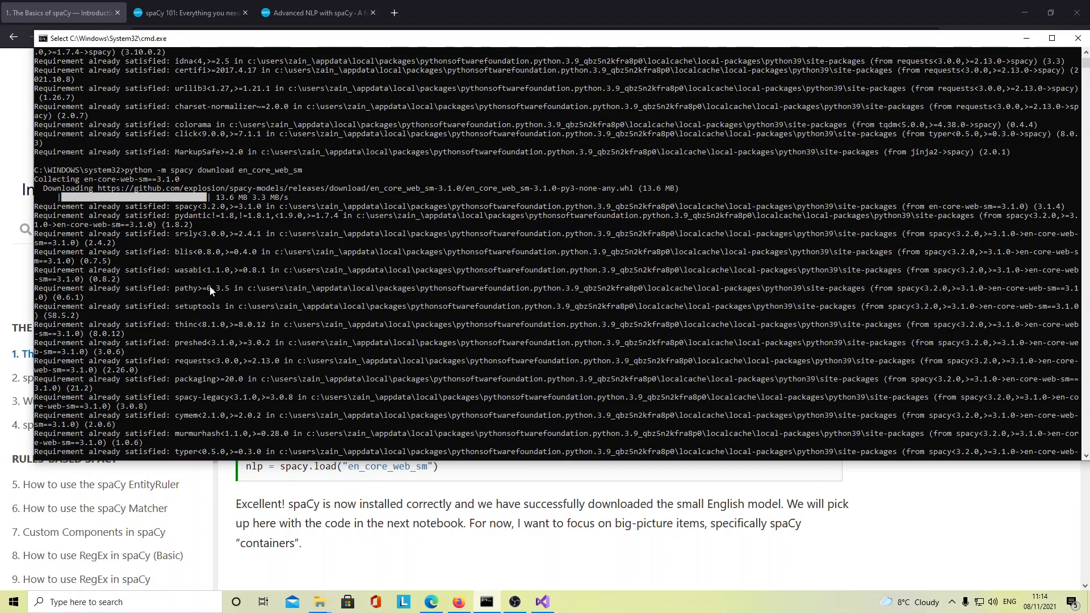
mouse_move(128, 174)
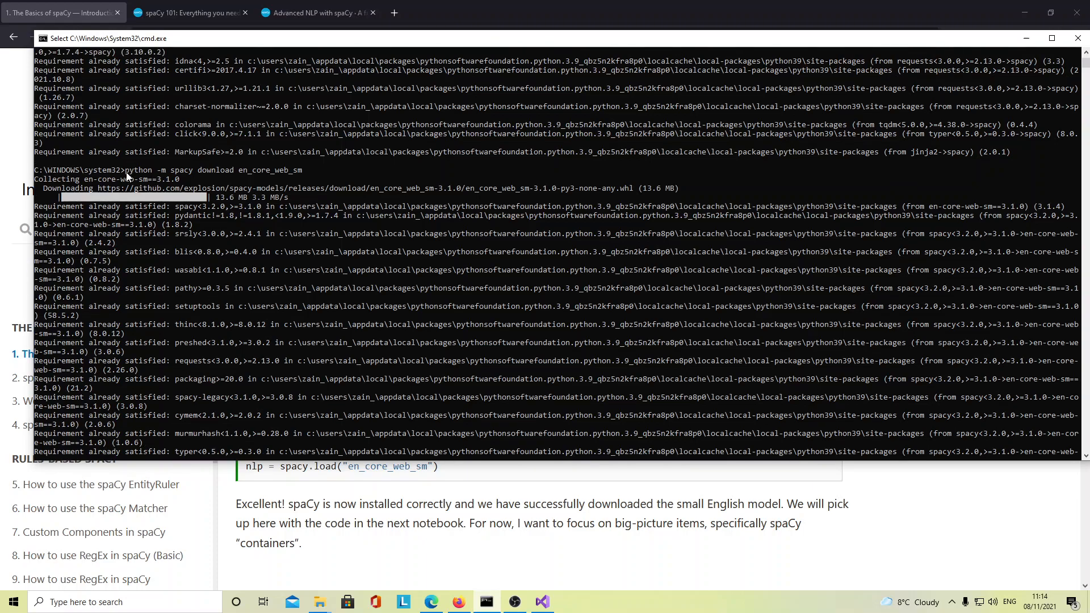
drag(123, 170, 301, 170)
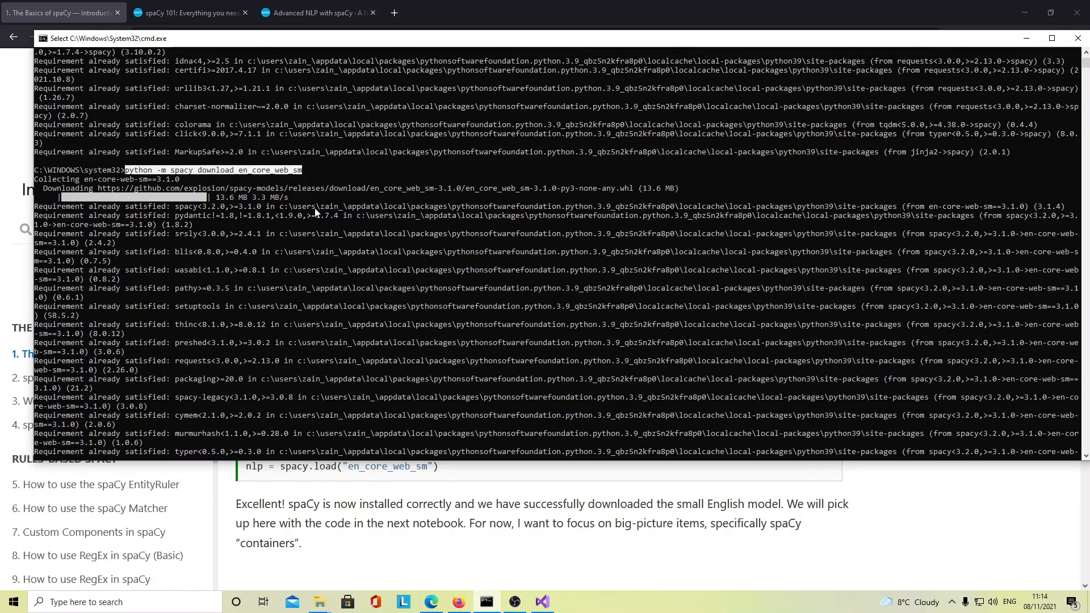
click(57, 12)
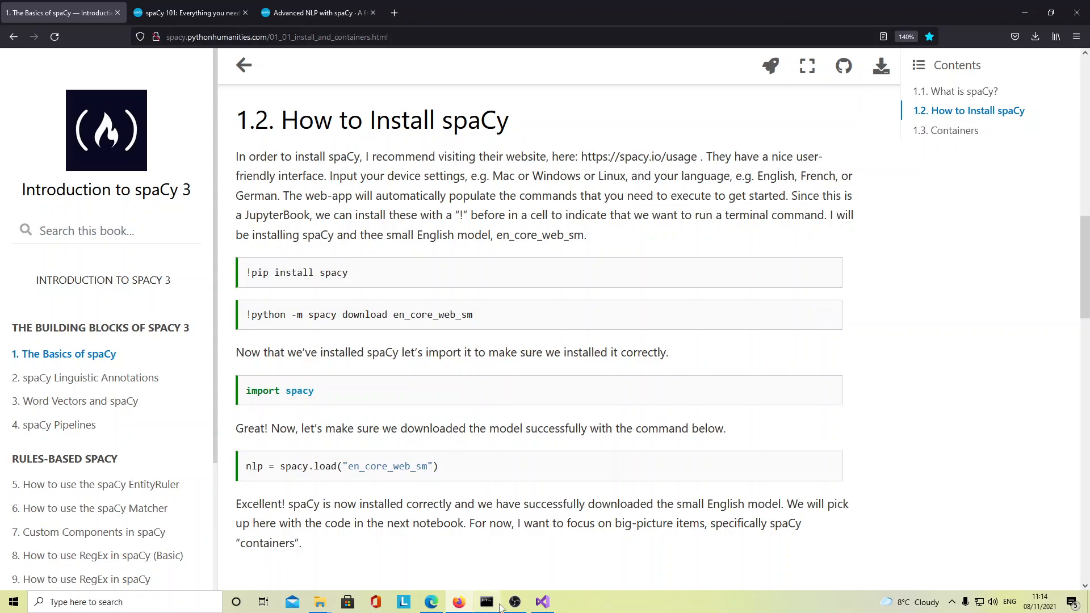
Review the en model download result in Command Prompt, then return to the script
click(487, 601)
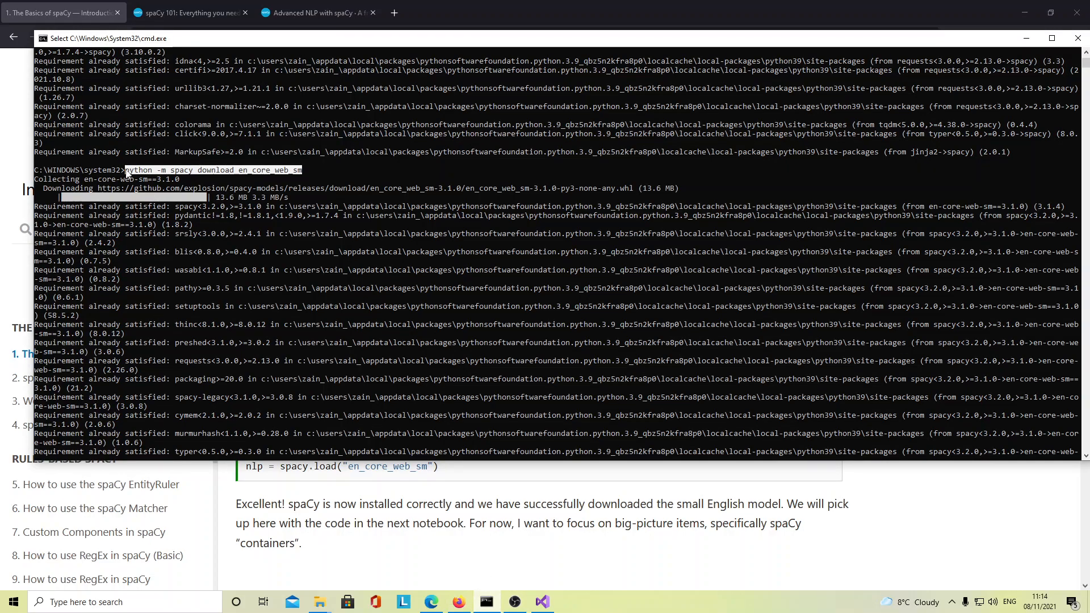
scroll(down, 3)
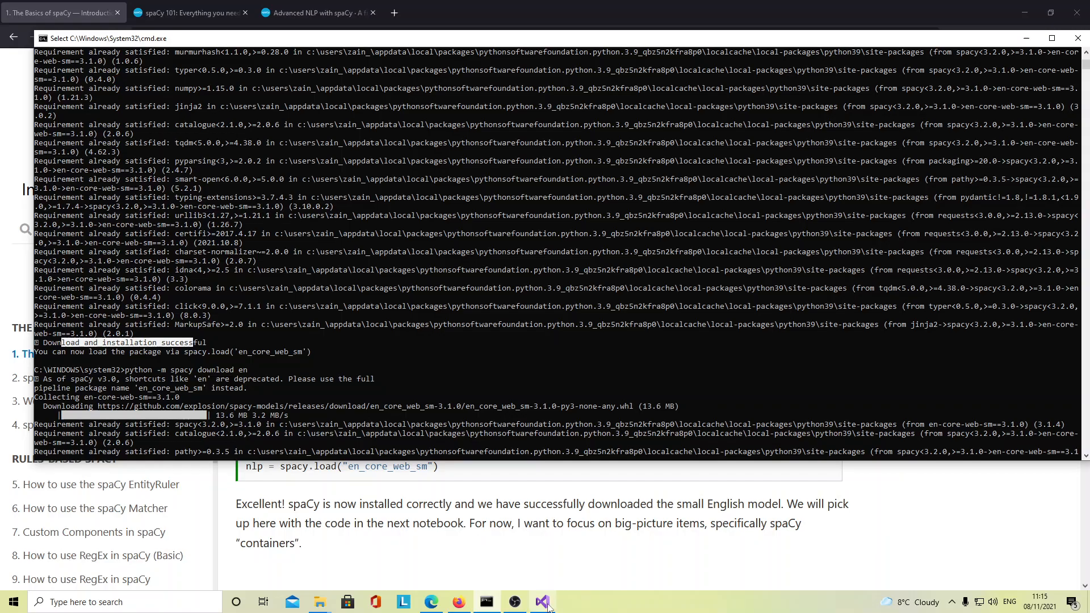
click(542, 601)
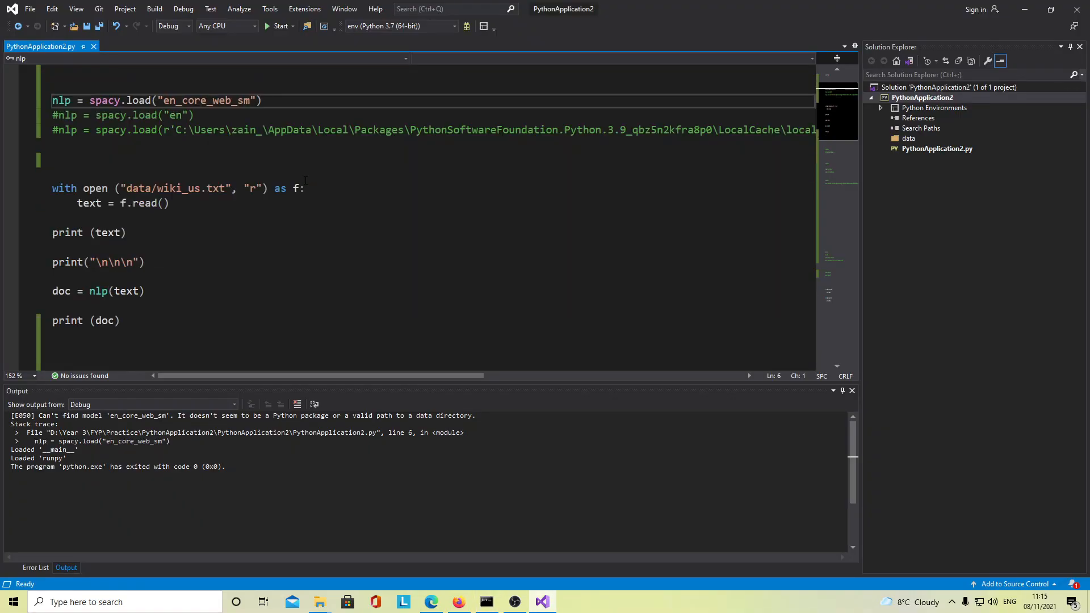
scroll(down, 3)
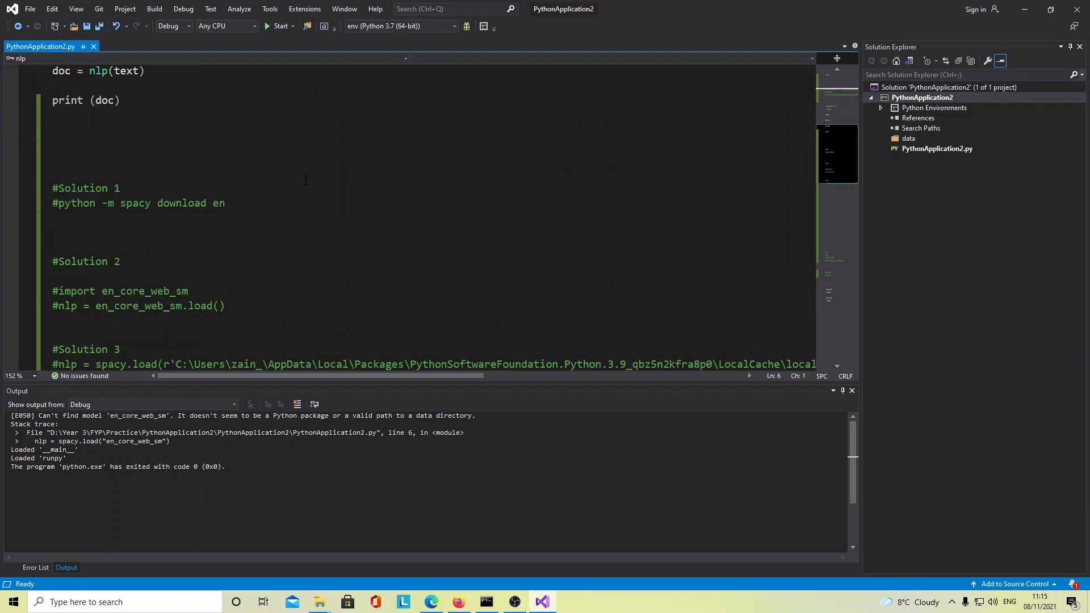
scroll(down, 3)
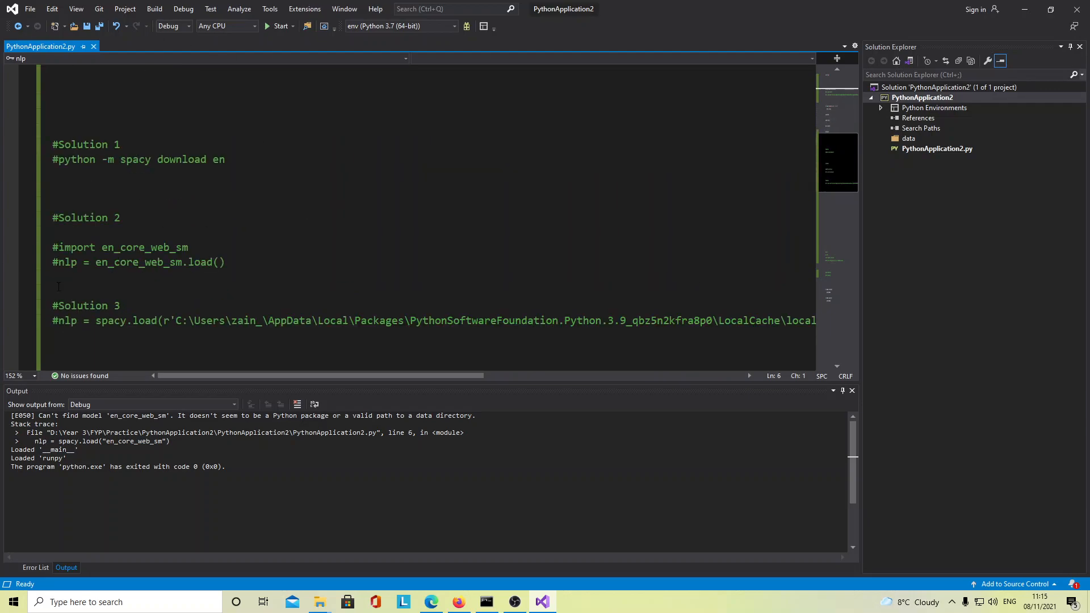
drag(64, 159, 158, 159)
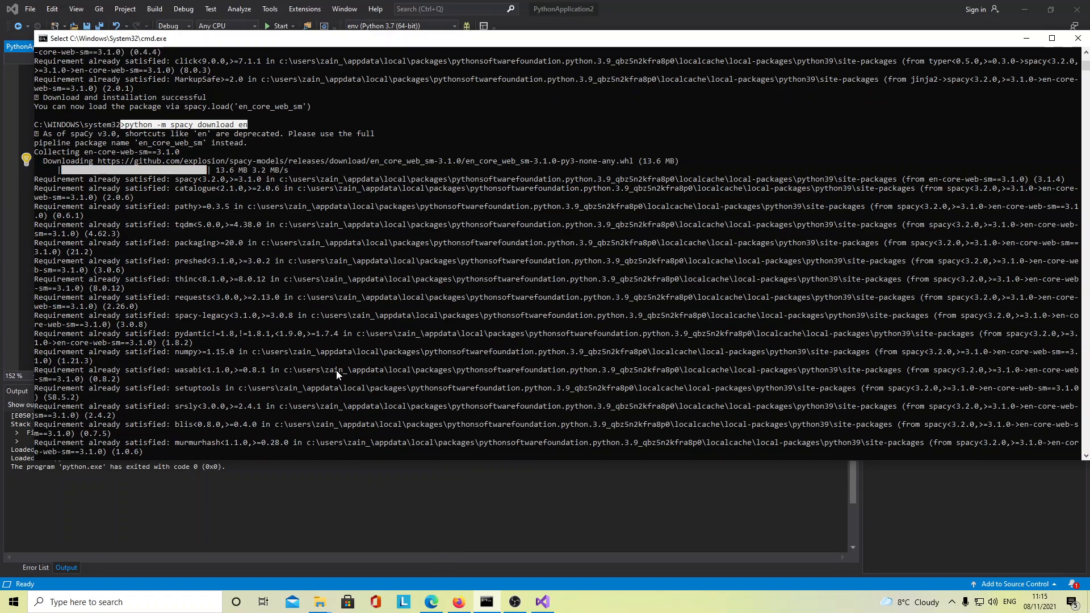
Scroll through the en model download log in Command Prompt
scroll(down, 3)
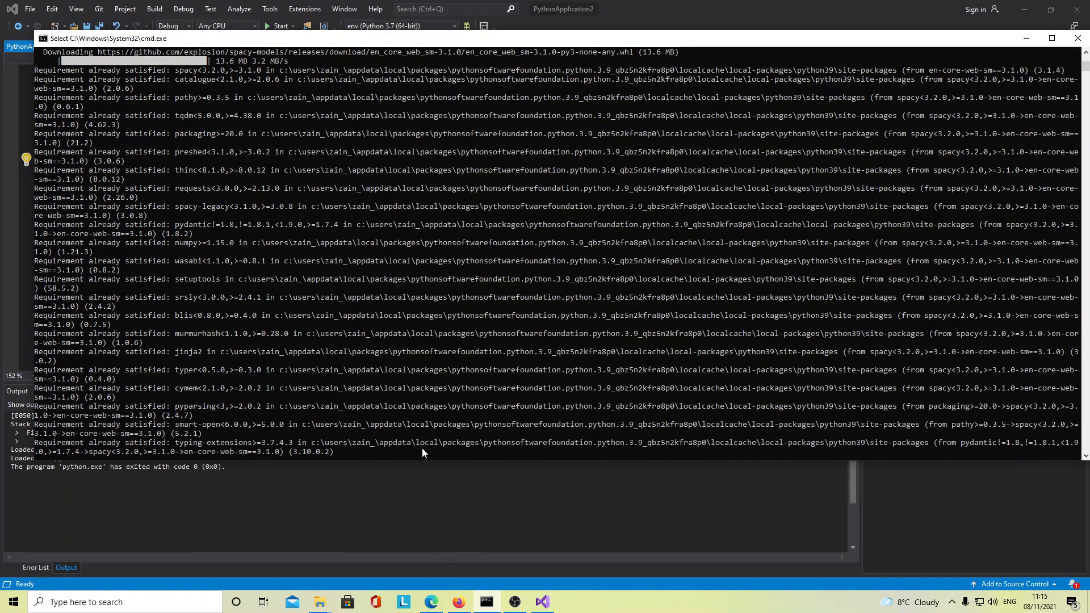
scroll(down, 3)
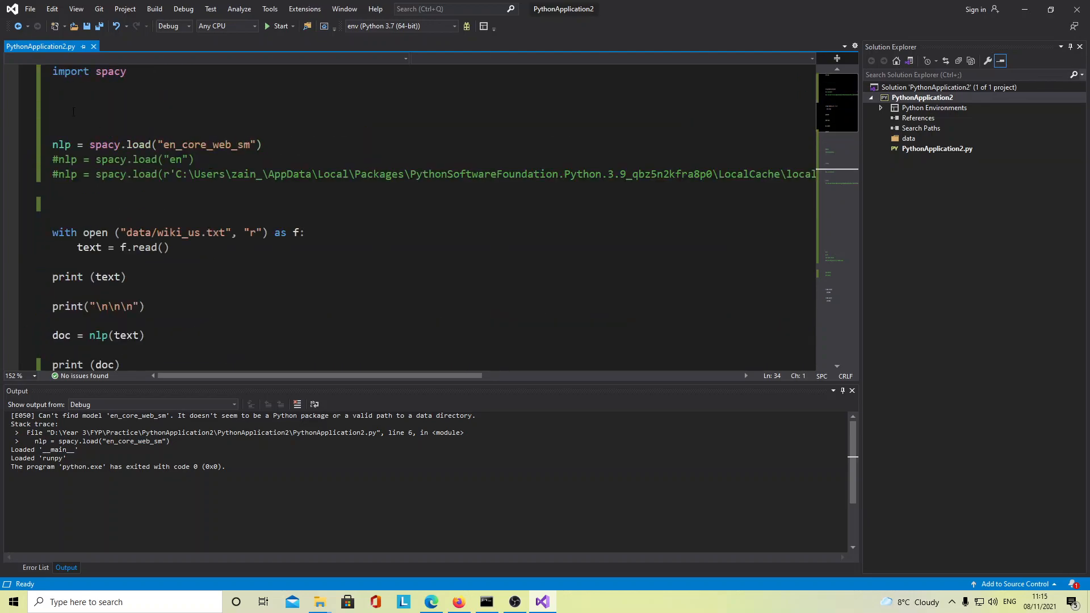
Try 'import en_core_web_sm', then comment out the spacy.load("en_core_web_sm") lines after ModuleNotFoundError
text(#import en_core_web_sm)
click(427, 130)
text(#nlp = en_core_web_sm.load())
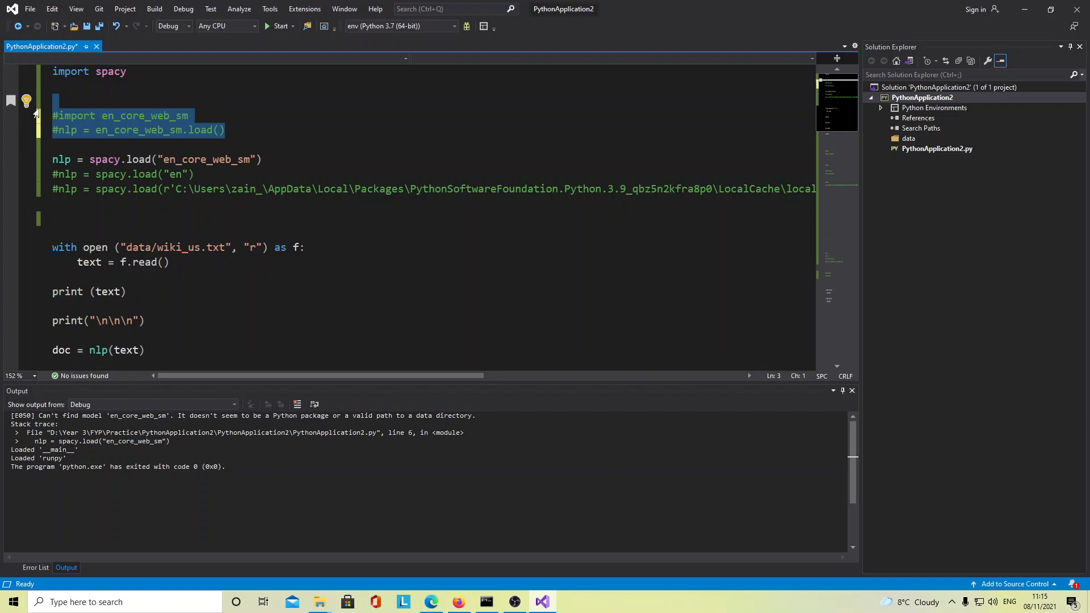
mouse_move(62, 119)
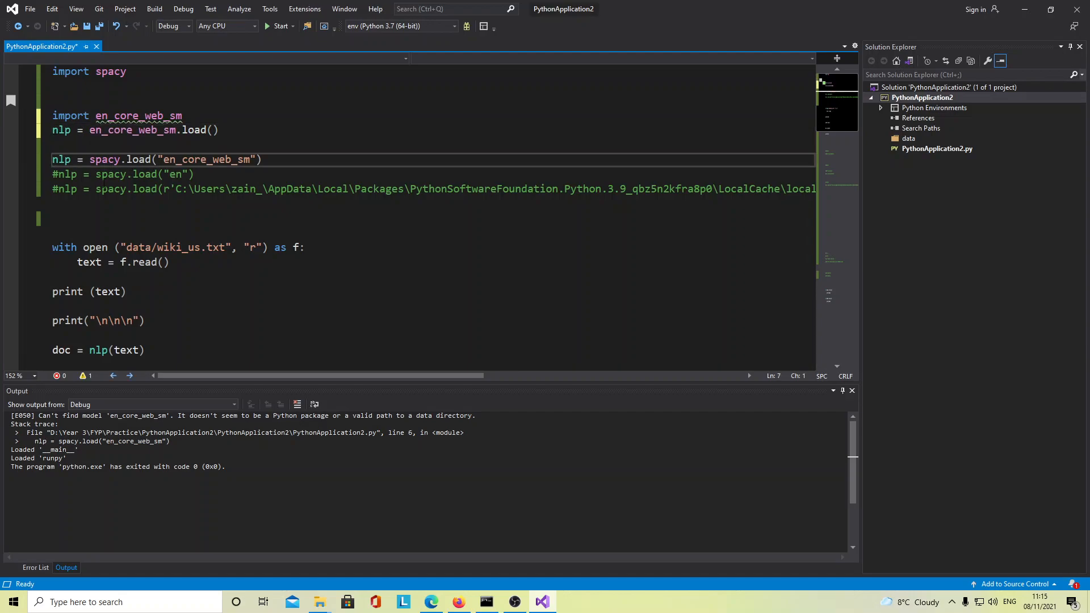
text(#)
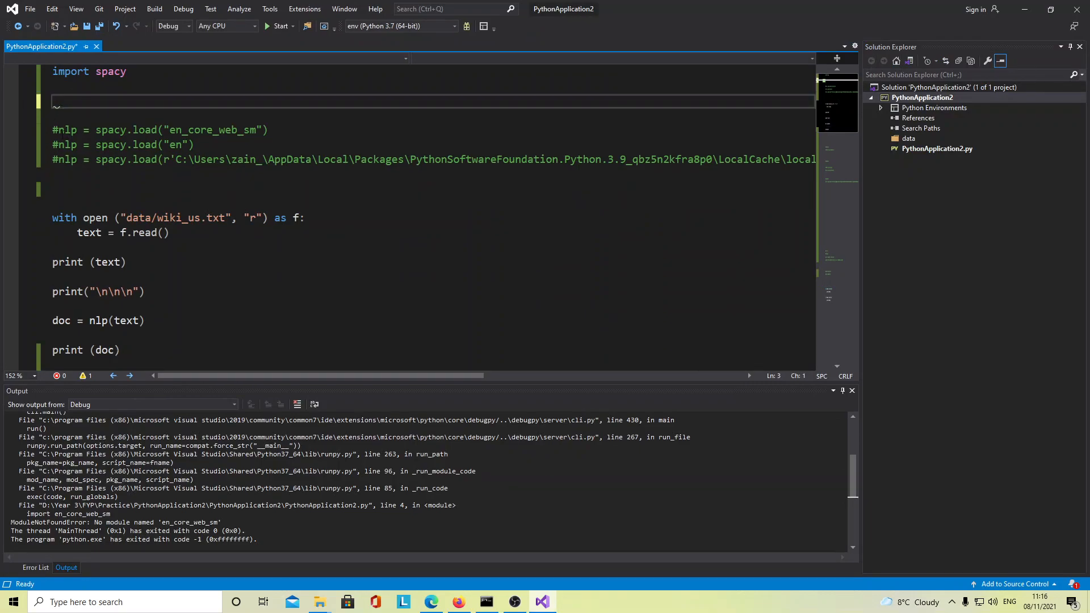
click(54, 159)
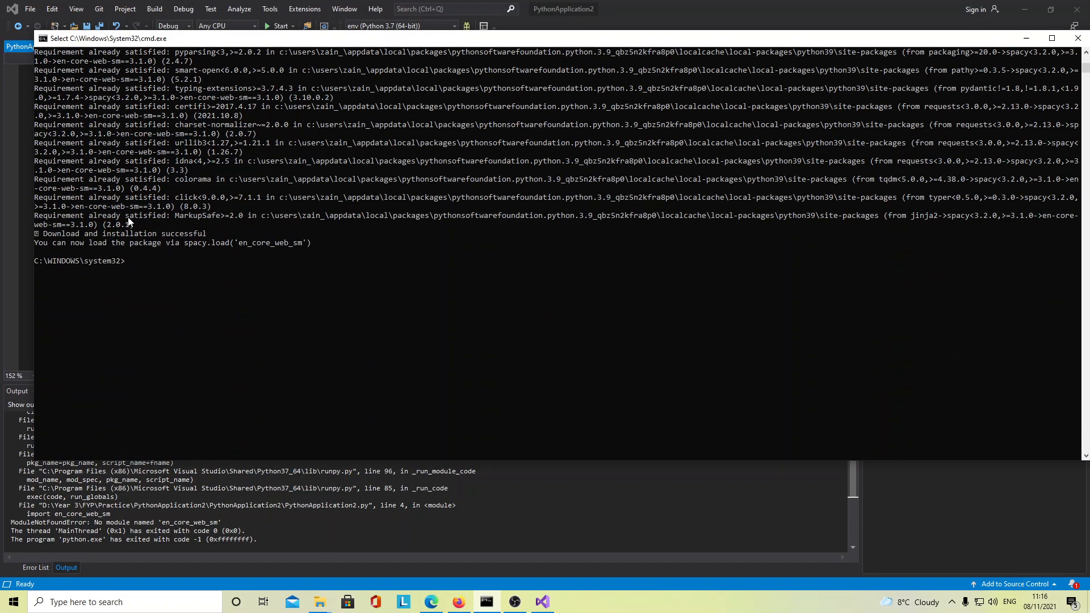
mouse_move(266, 222)
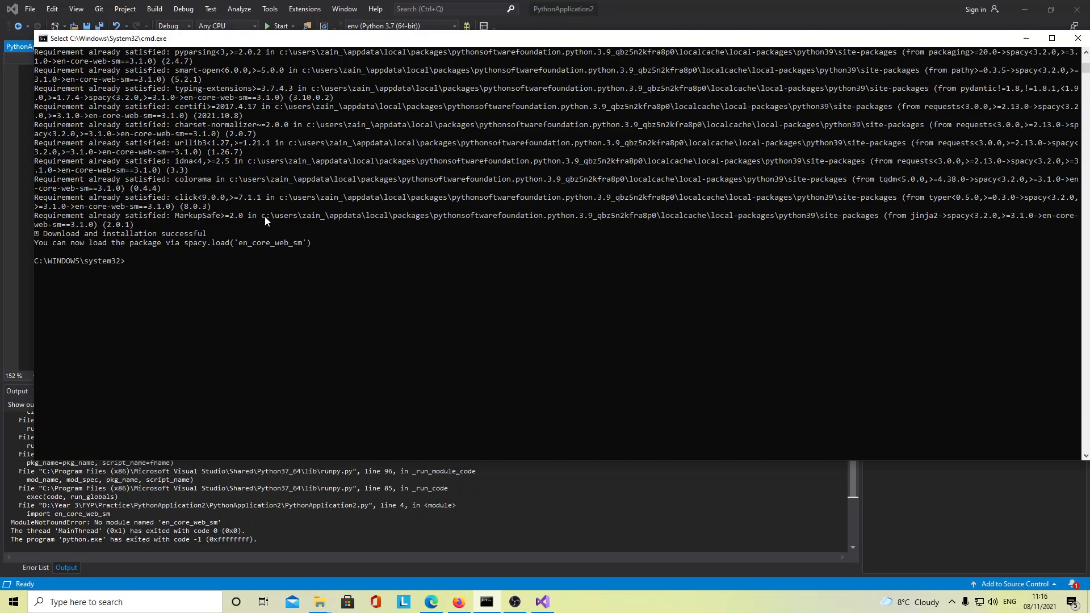
Highlight the c:\users\...\site-packages install path in the pip output
drag(263, 215, 606, 215)
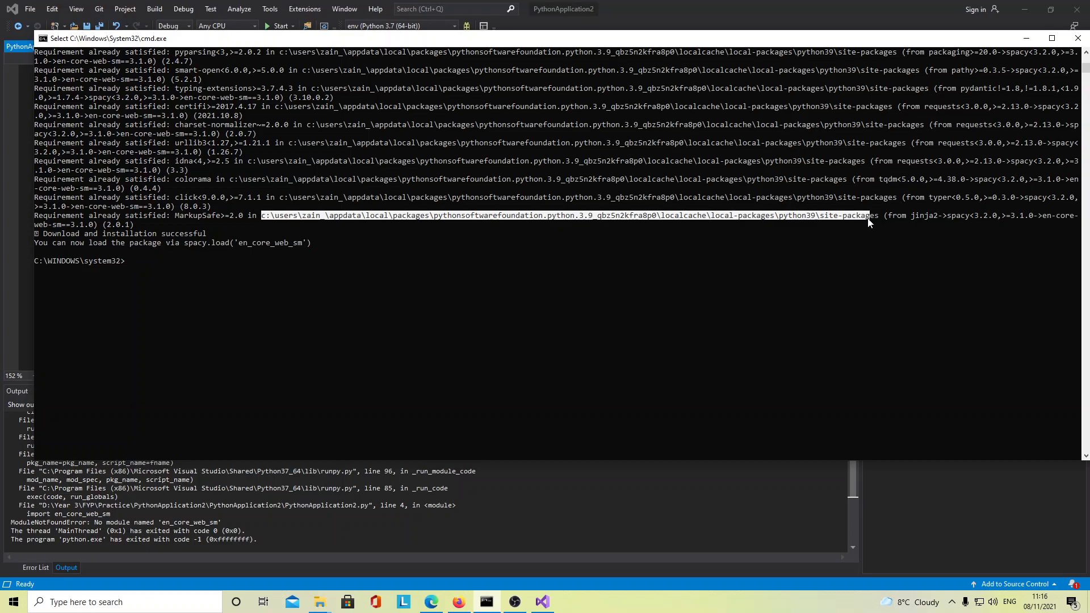
mouse_move(721, 223)
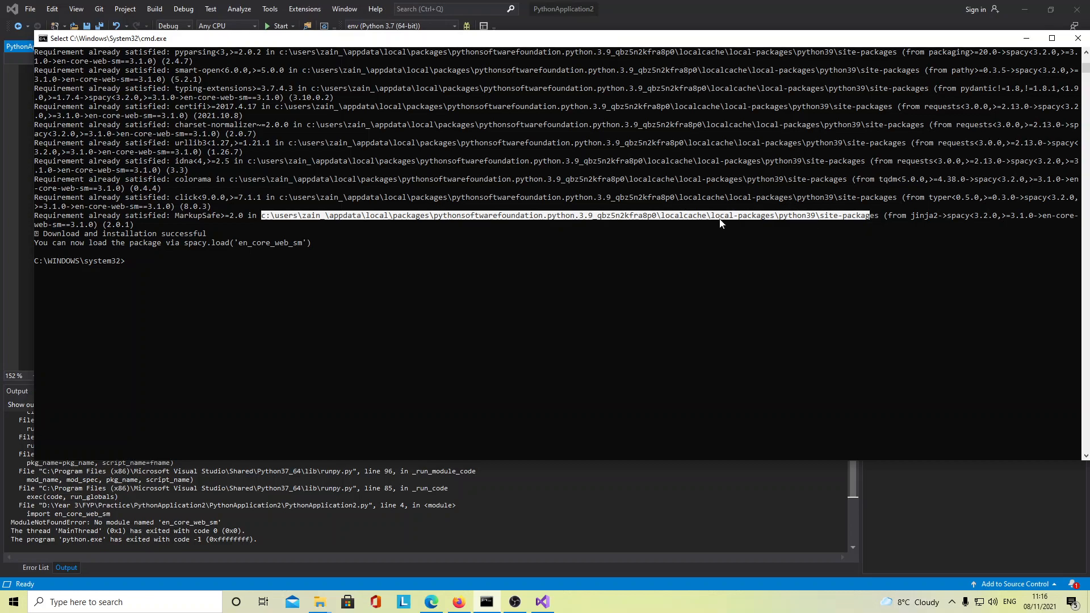
mouse_move(835, 236)
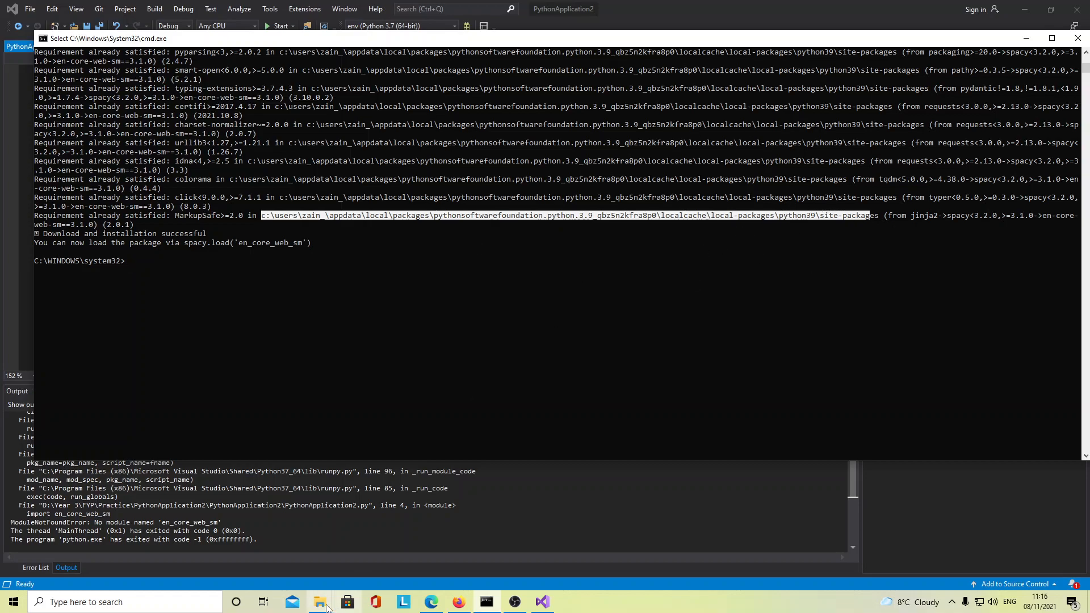
Copy the full site-packages\en_core_web_sm\en_core_web_sm-3.1.0 folder path from File Explorer
click(319, 602)
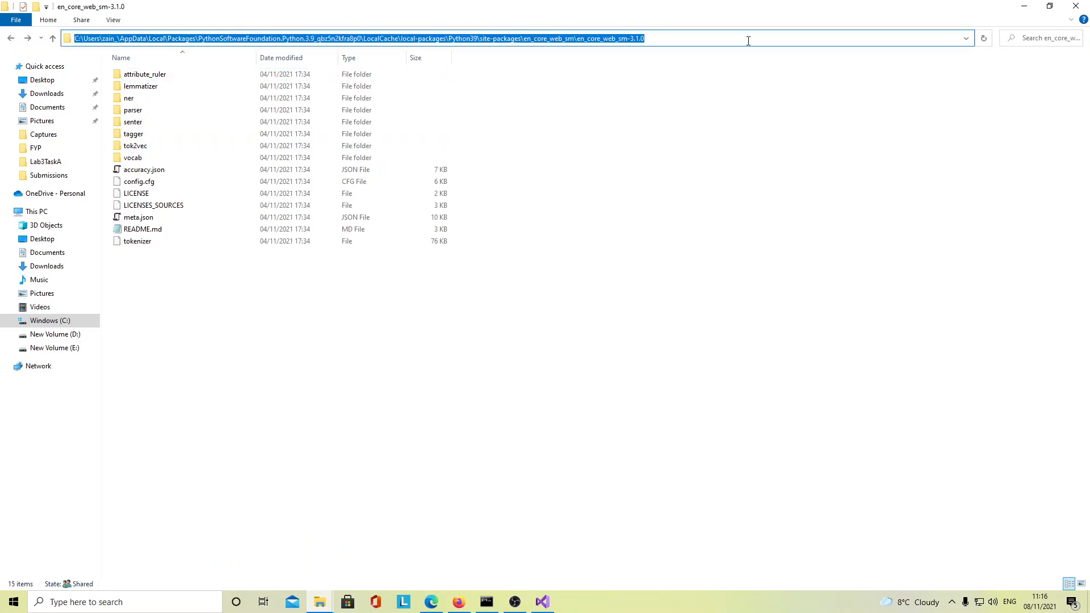
right_click(601, 39)
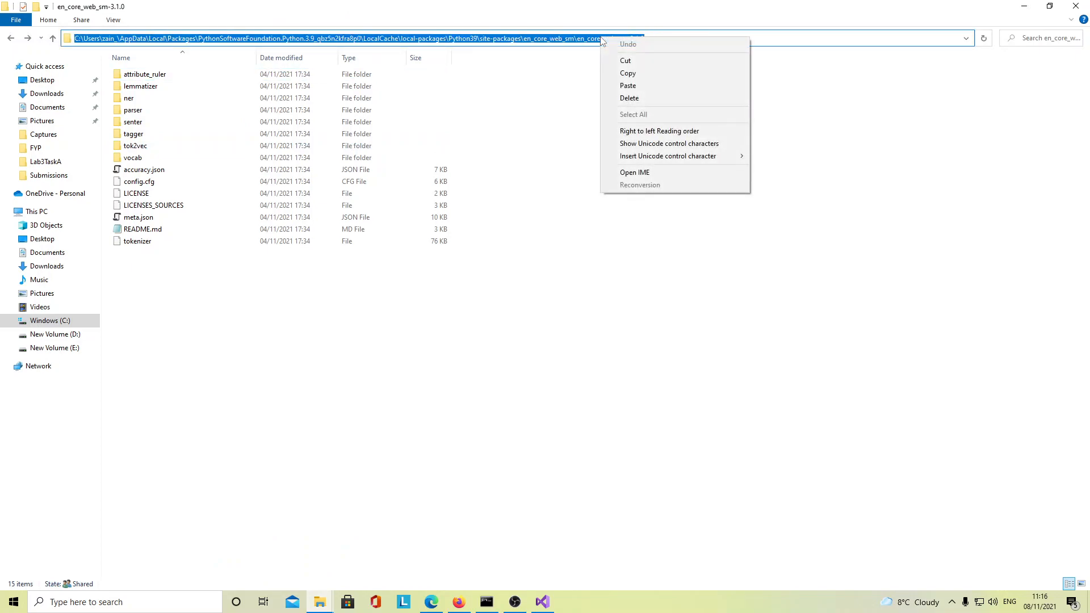
mouse_move(643, 77)
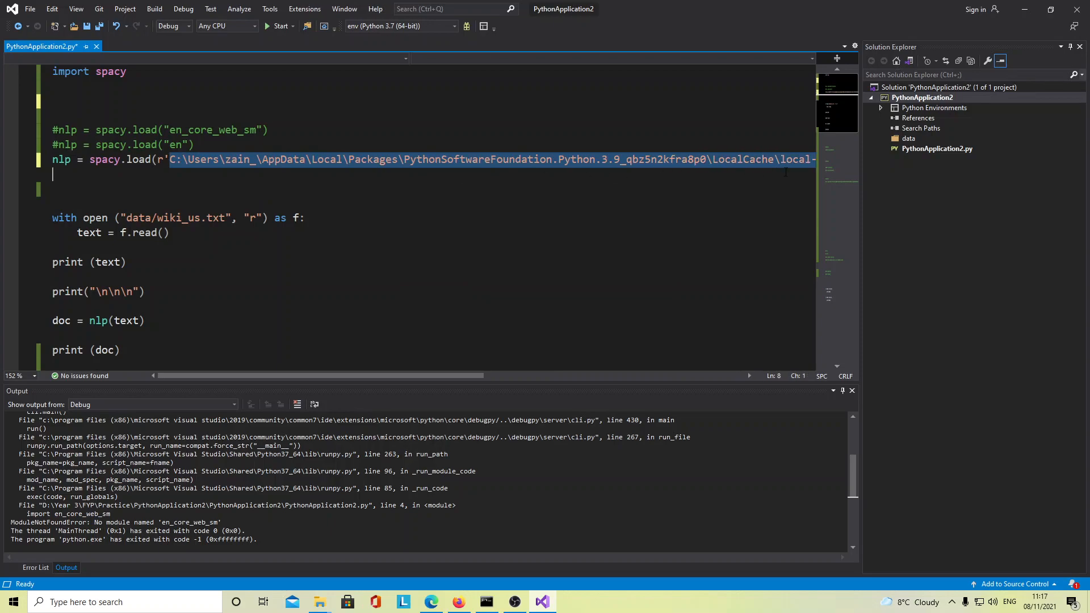
Set nlp = spacy.load(r'...en_core_web_sm-3.1.0') using the pasted folder path
scroll(right, 3)
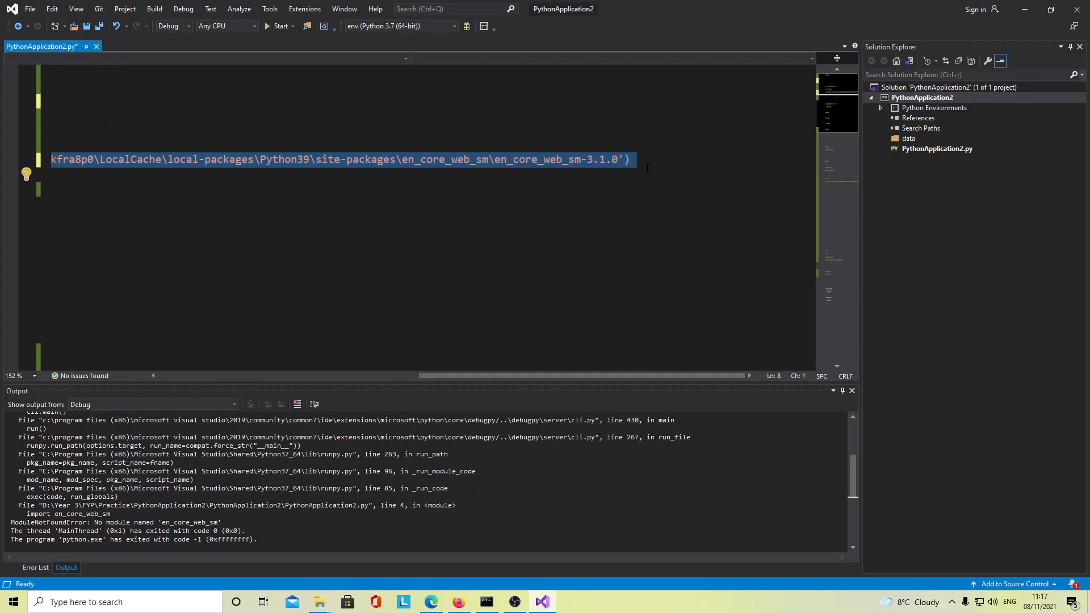
mouse_move(613, 165)
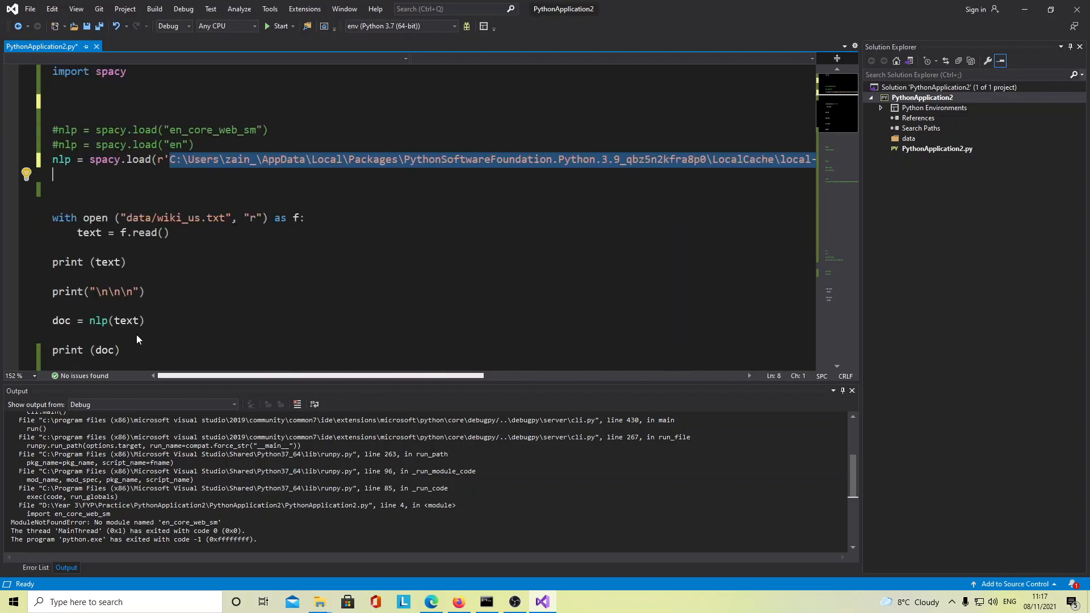
mouse_move(181, 164)
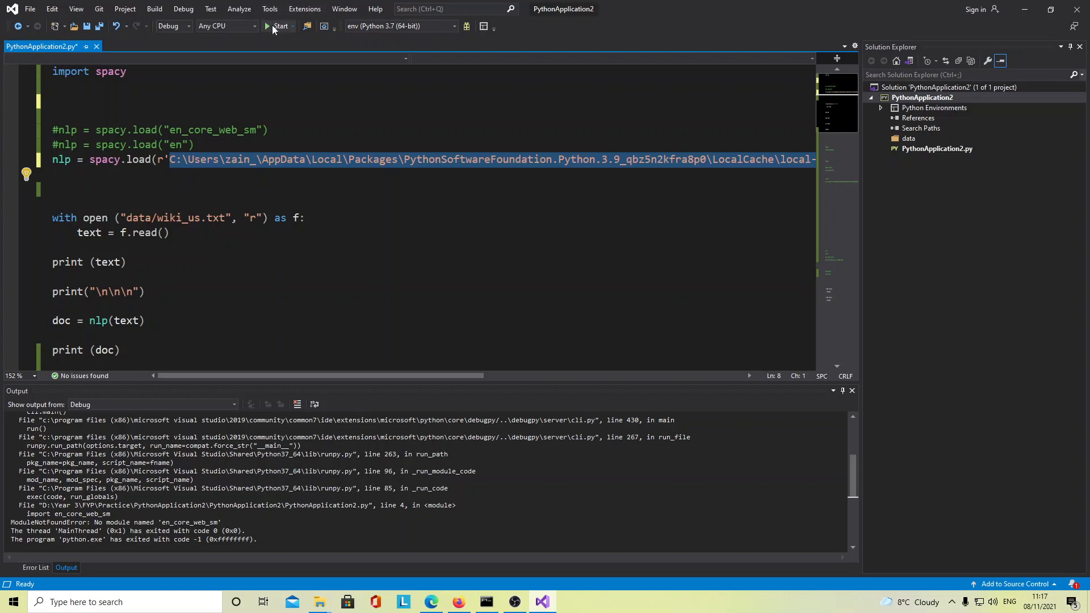
Debug the script, check the printed United States text and tokens, then stop it
click(271, 26)
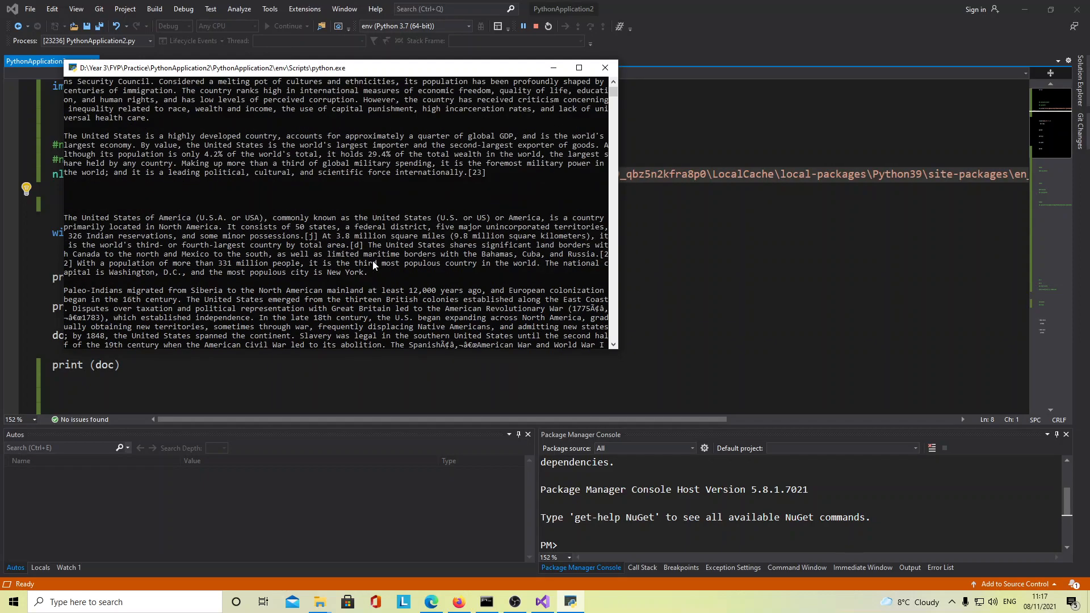
scroll(down, 3)
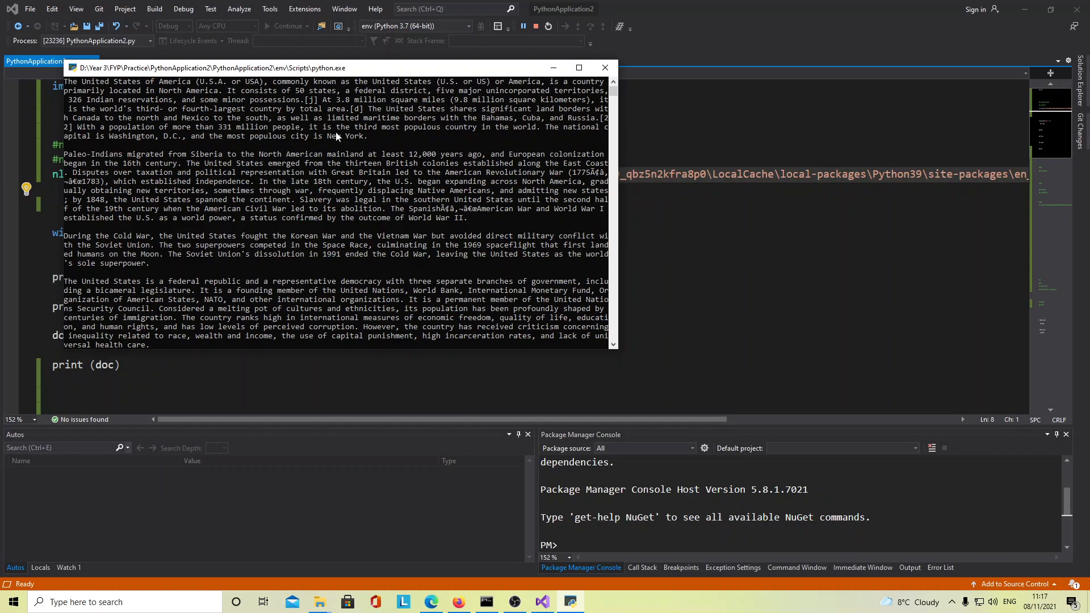
click(604, 67)
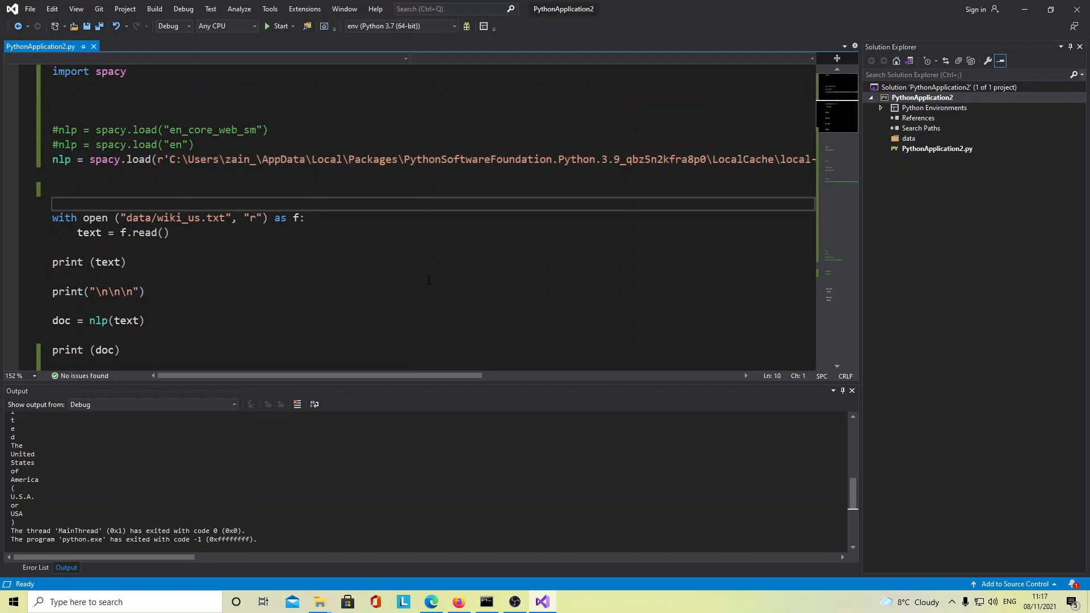
scroll(down, 3)
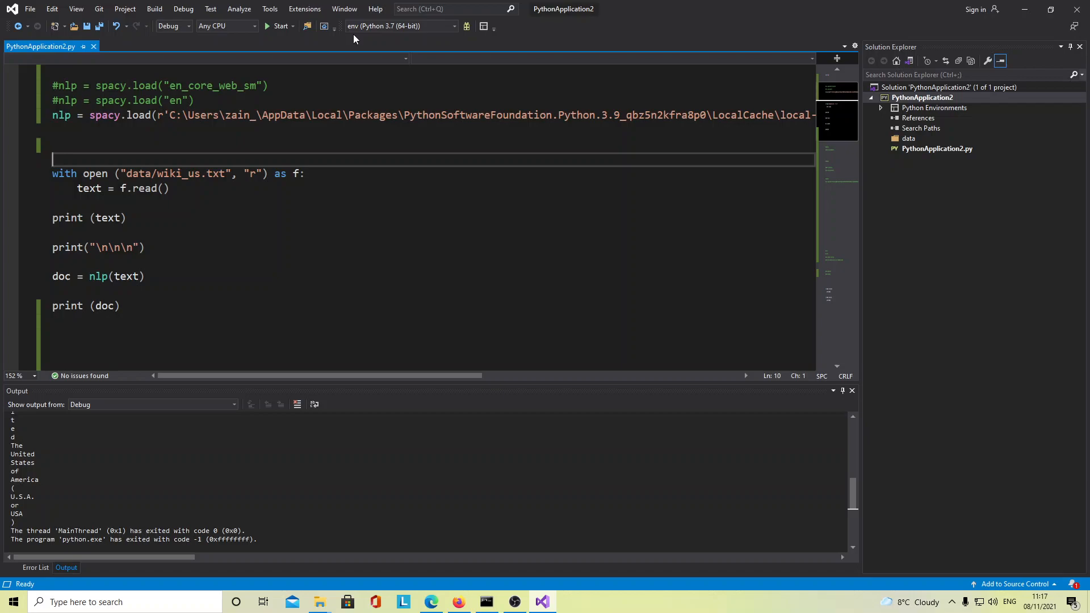
mouse_move(273, 26)
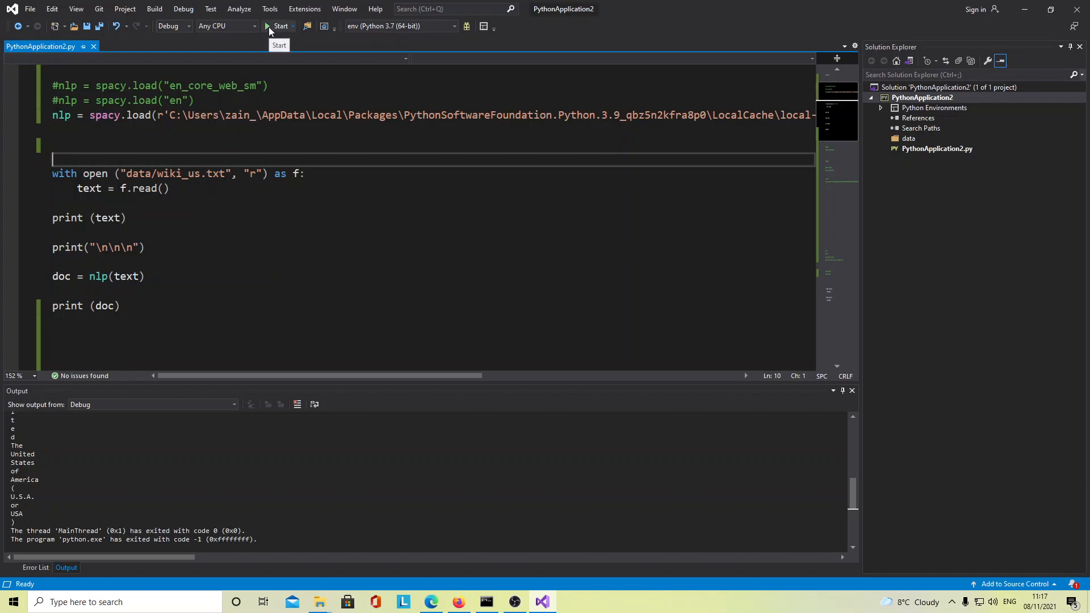
mouse_move(473, 580)
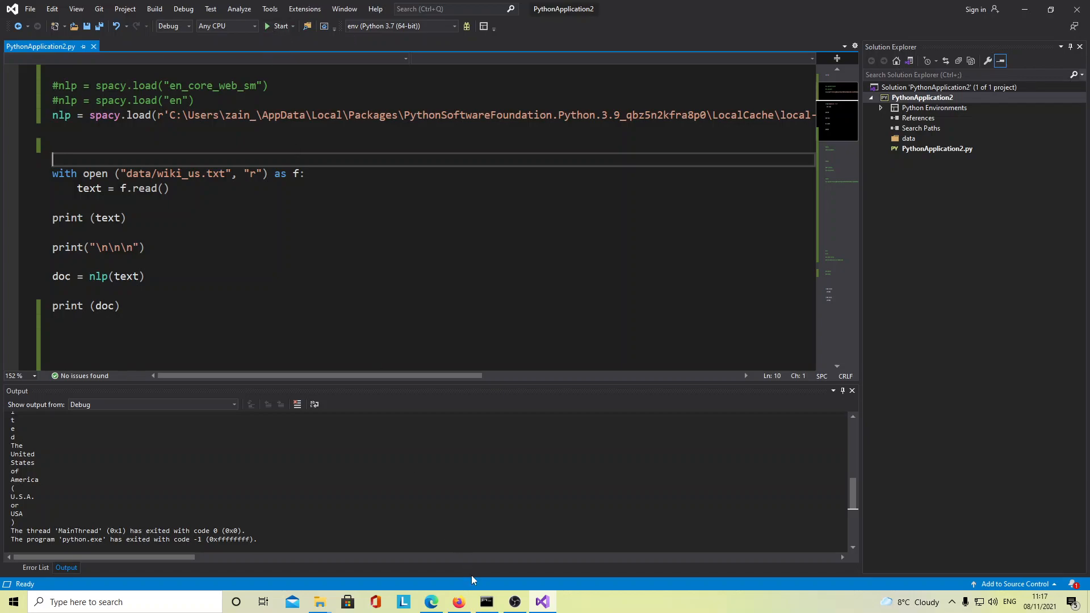